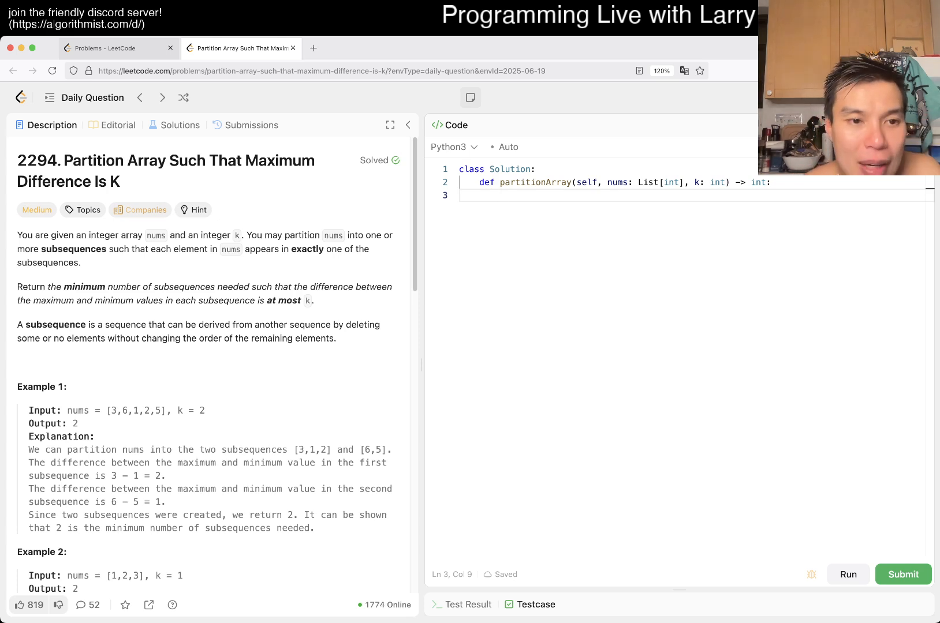
- Begin the partitionArray body with nums.sort() after some scratch typing
left_click(502, 196)
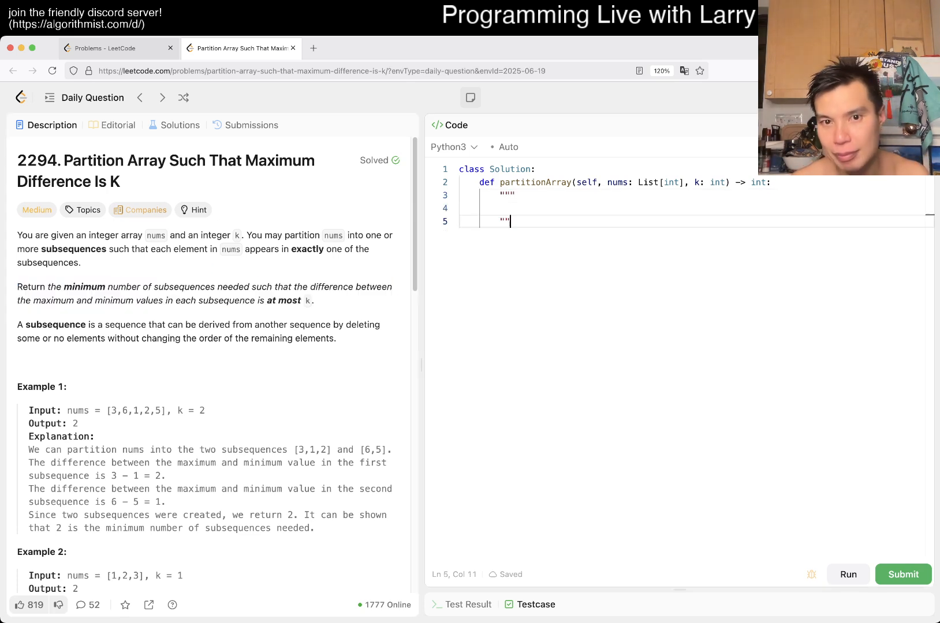
type("a b c d e f g")
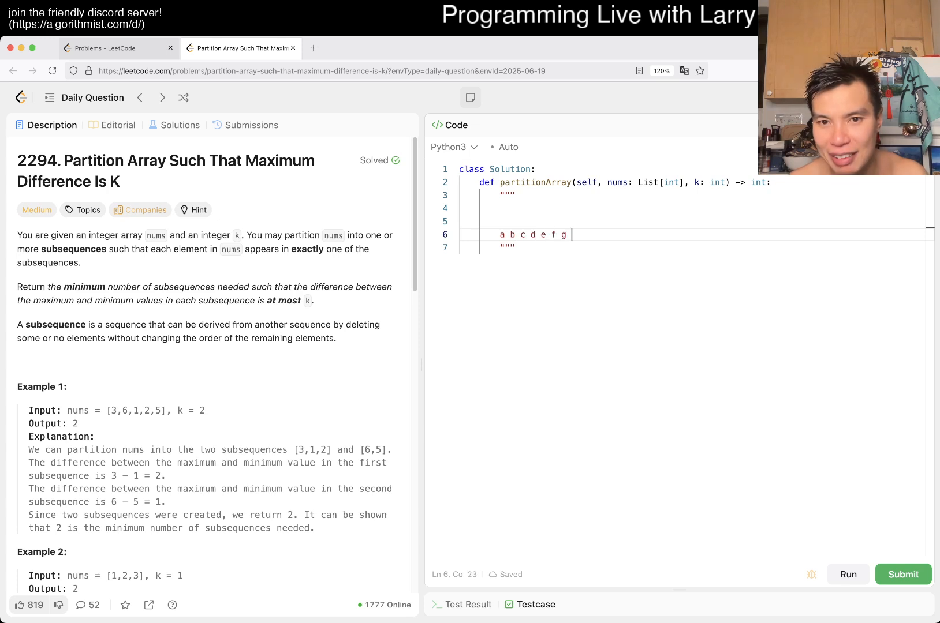
type("h")
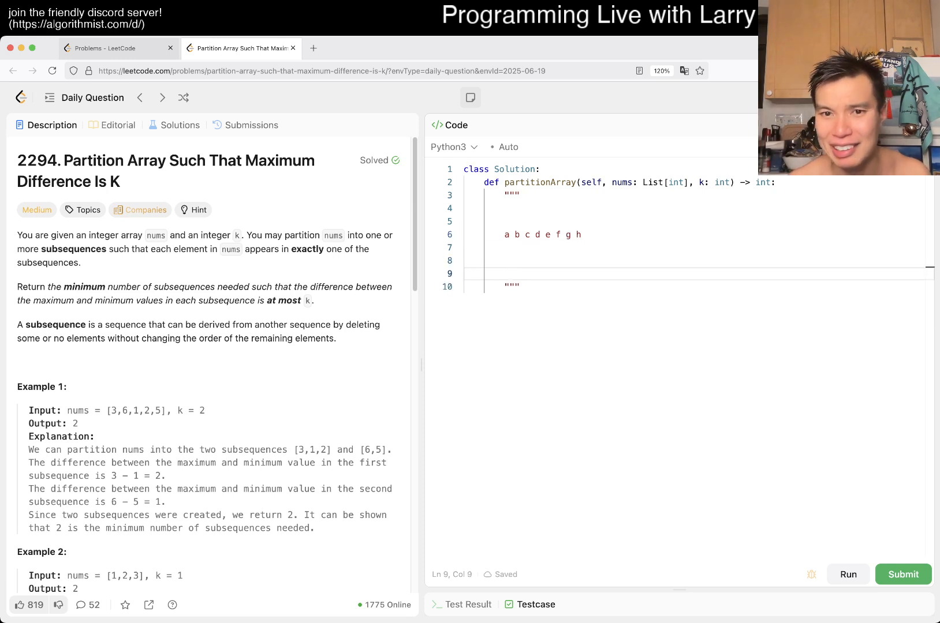
type("a d e f |")
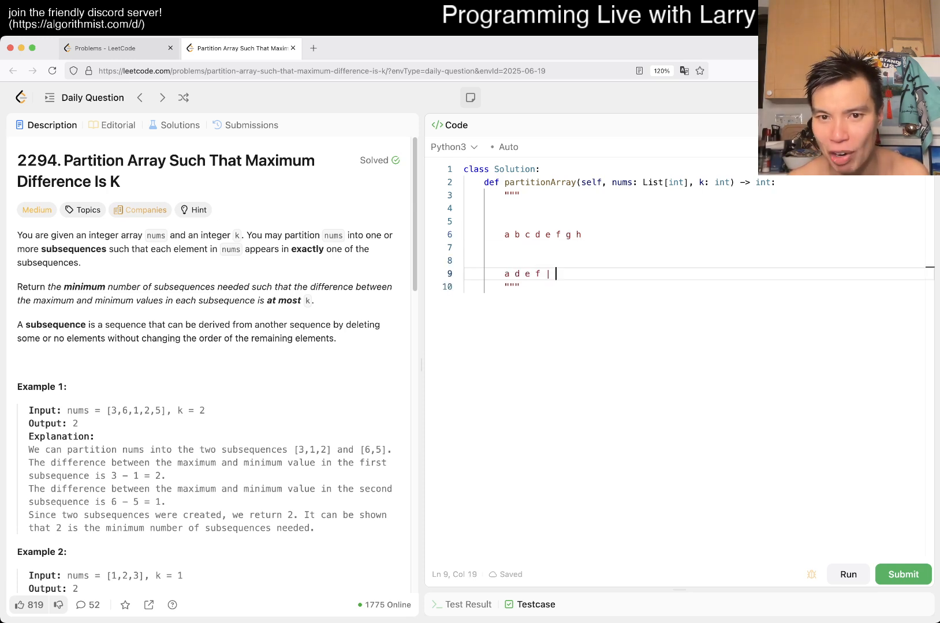
type("b c")
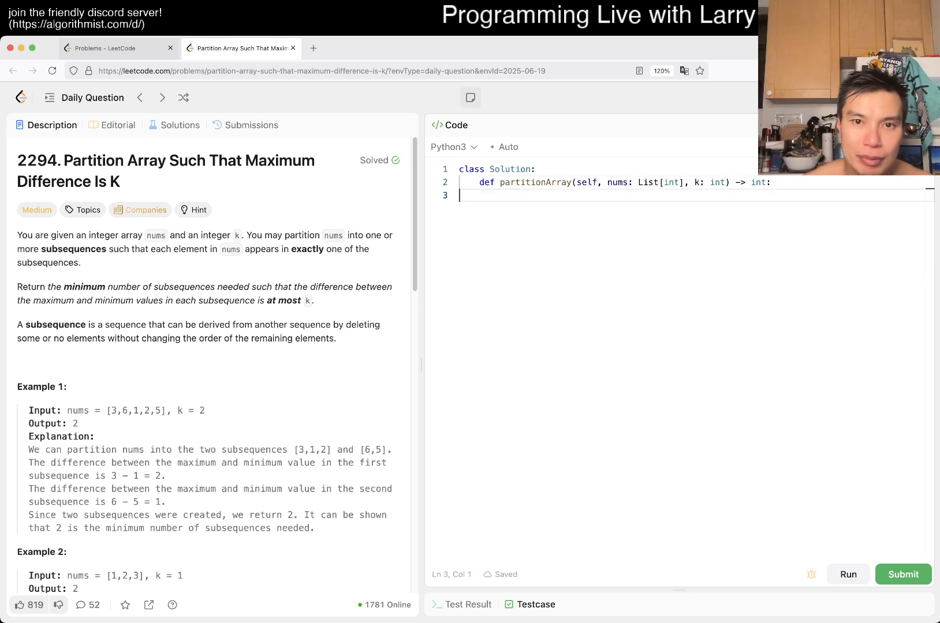
type("nums.sort()")
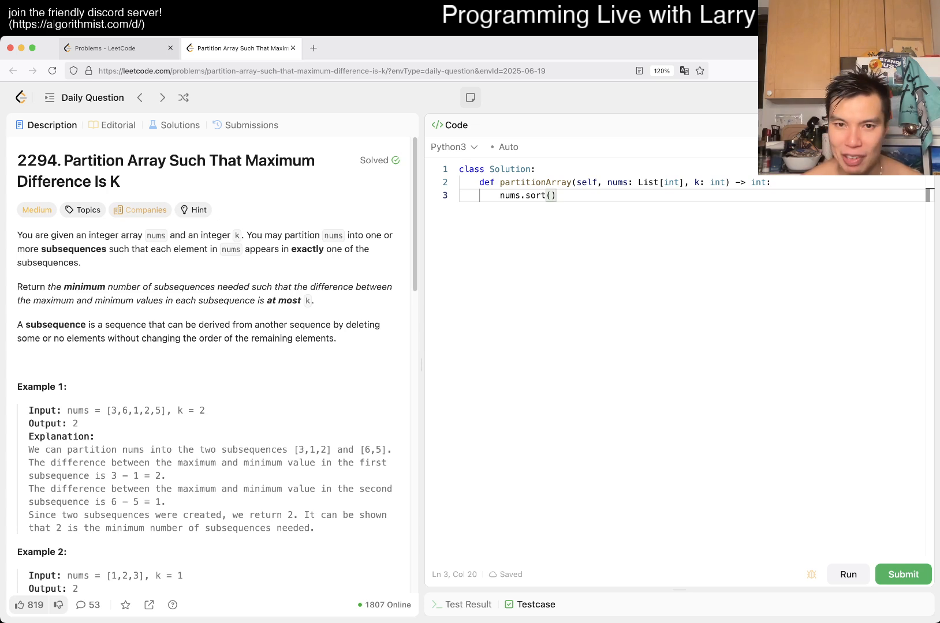
- Write a triple-quoted note listing a0 a1 a2 a3 with a0, a2 grouped and a1 on its own line
type("\"\"\"")
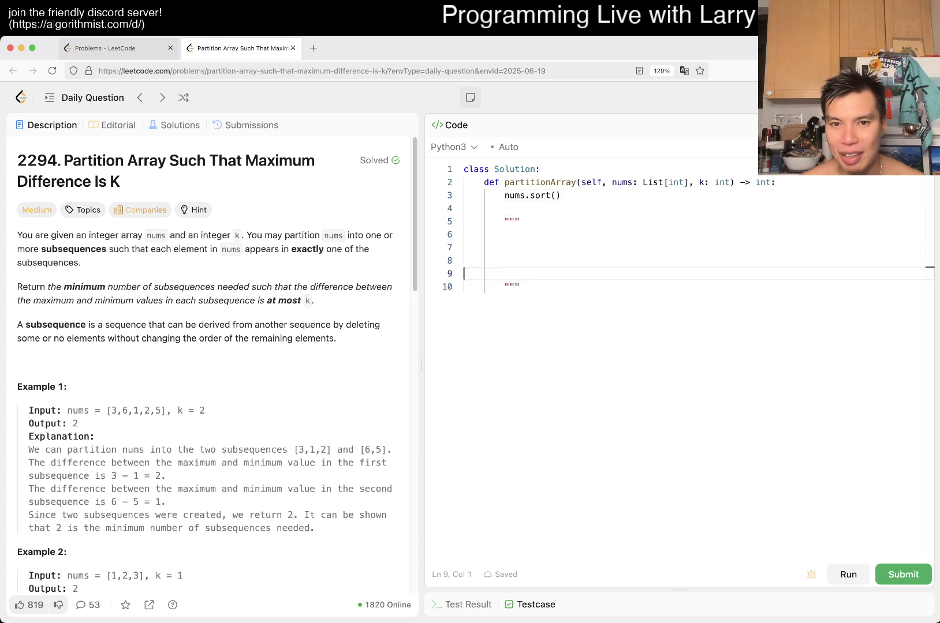
type("a0 a1")
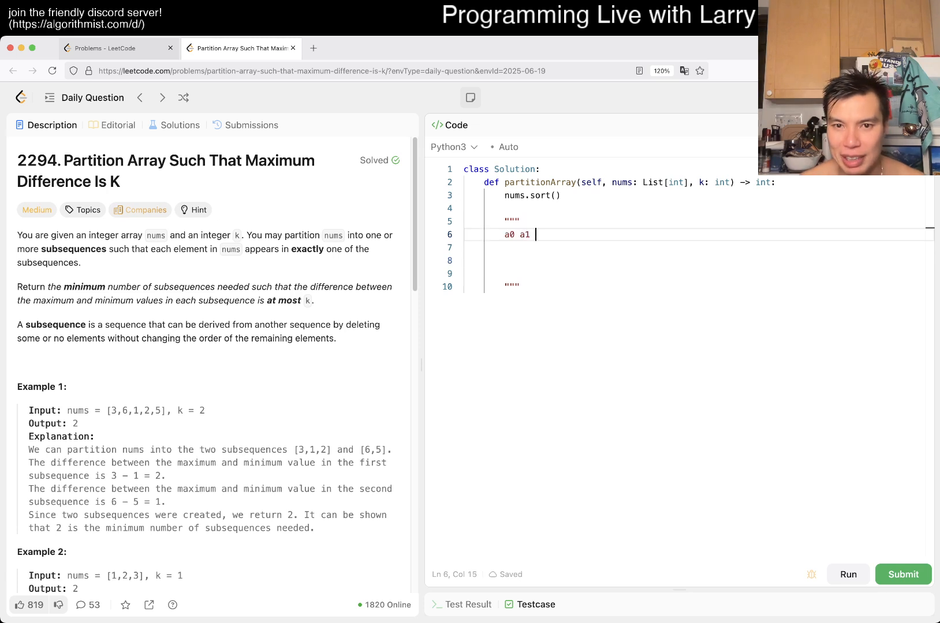
type("a2 a3")
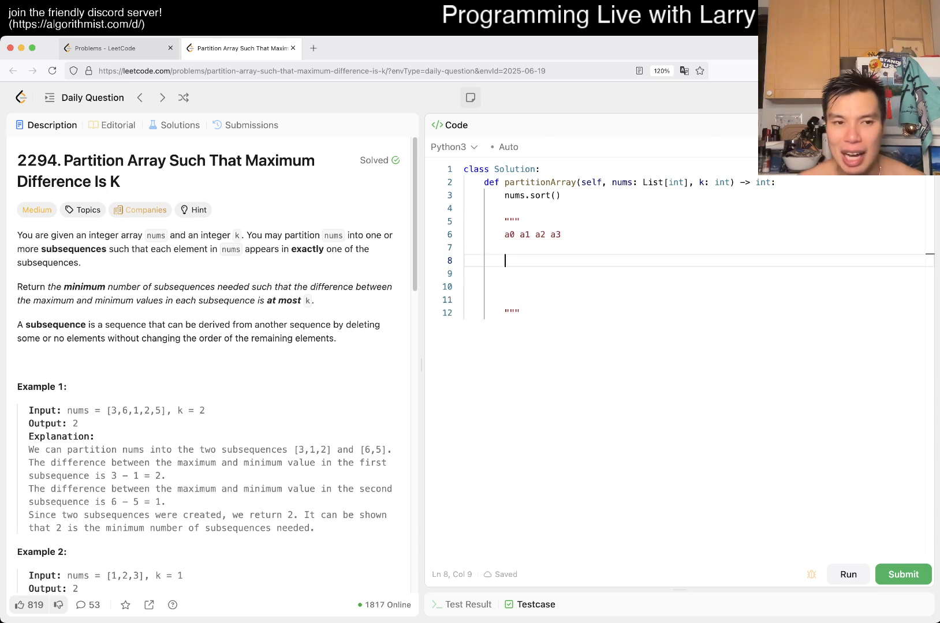
type("a0")
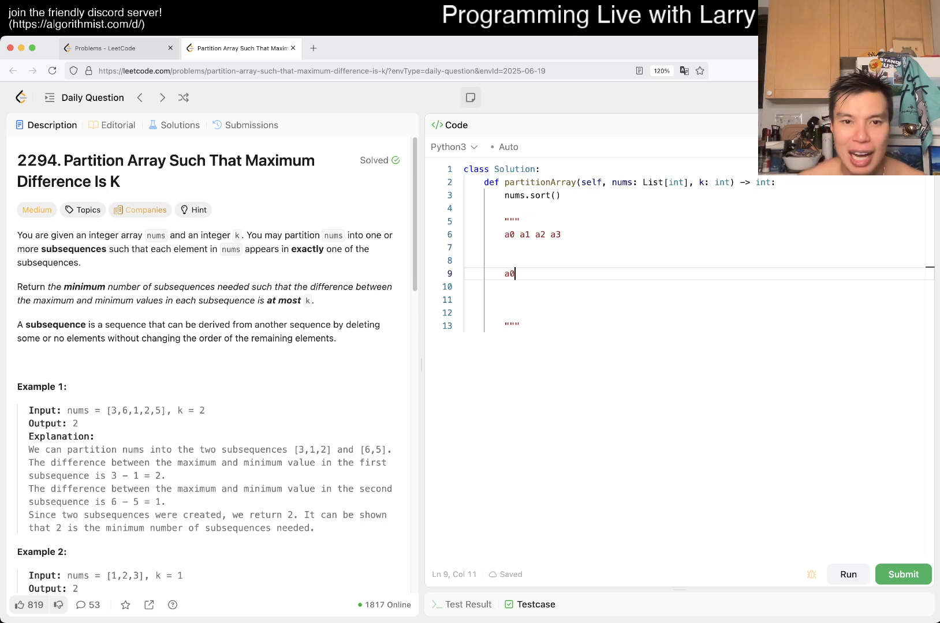
type("\" \"")
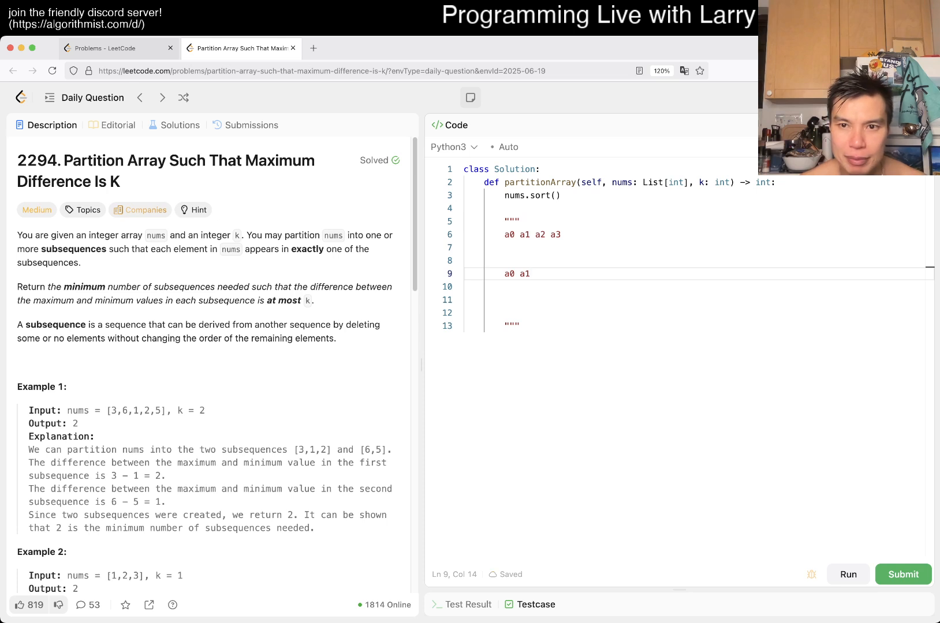
left_click(699, 182)
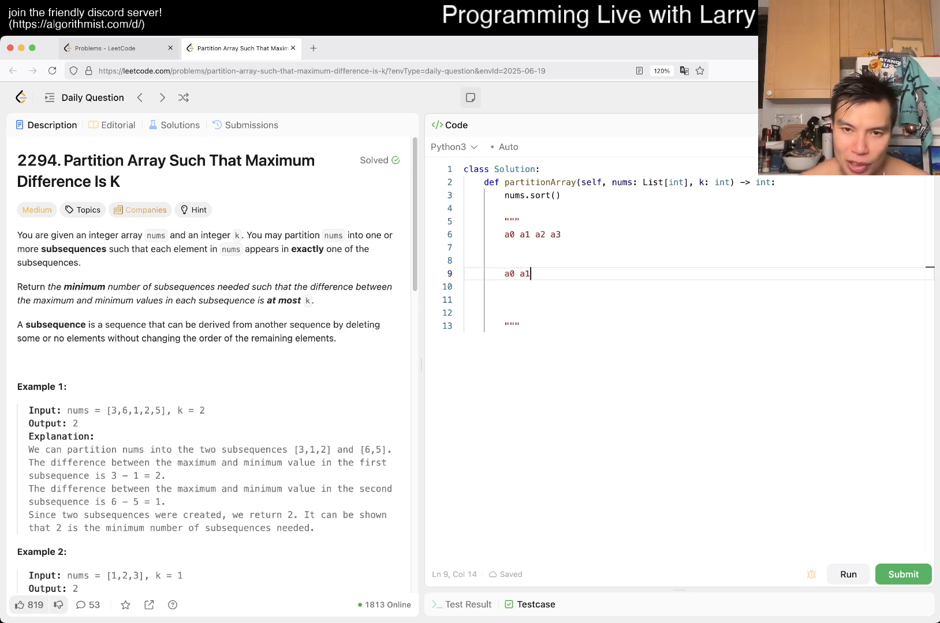
key("Enter")
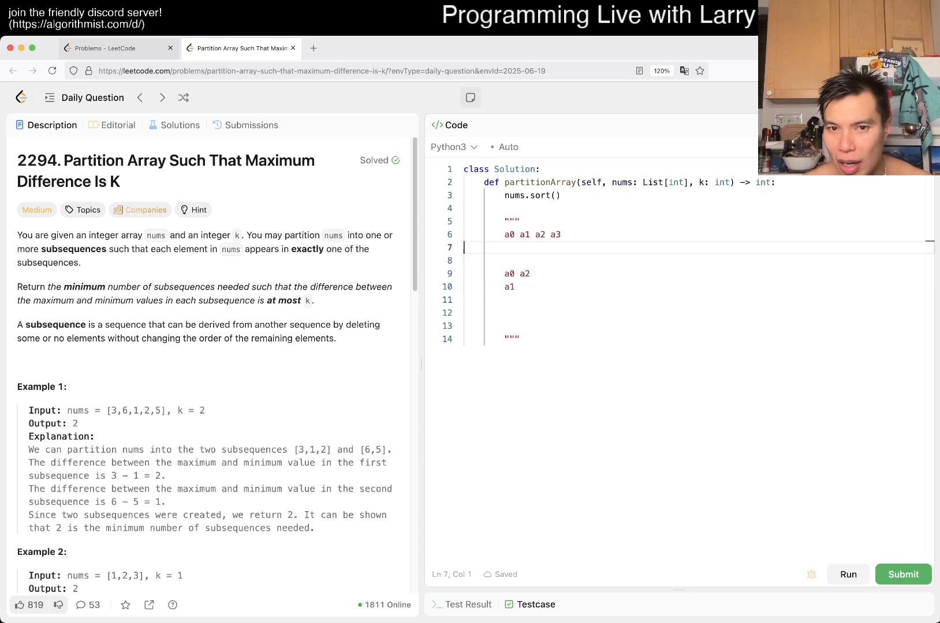
- Note the condition a2 - a0 <= k and the groupings a0 a1 a2 and a0 / a1 a2
type("a0 <")
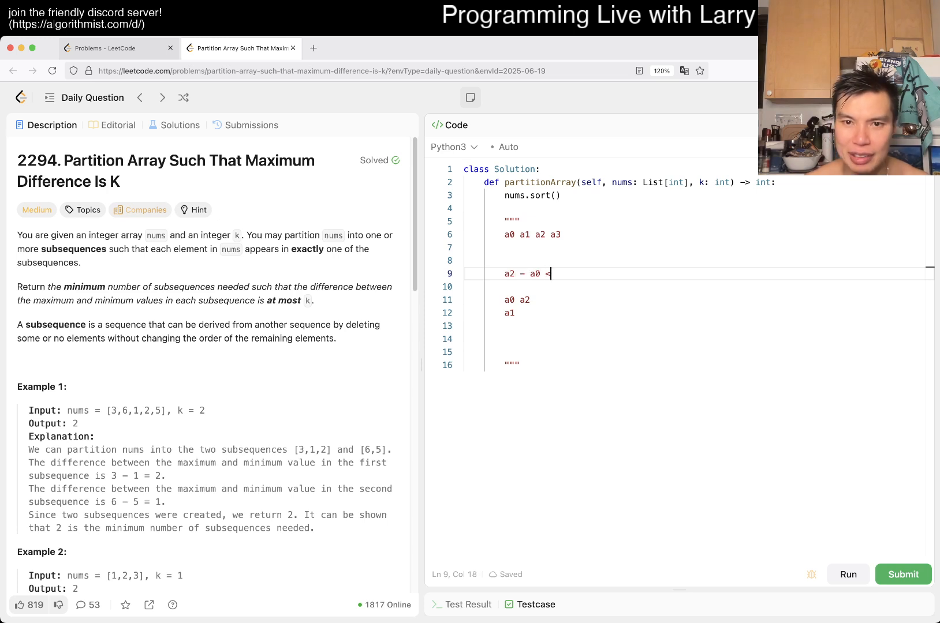
type("= k")
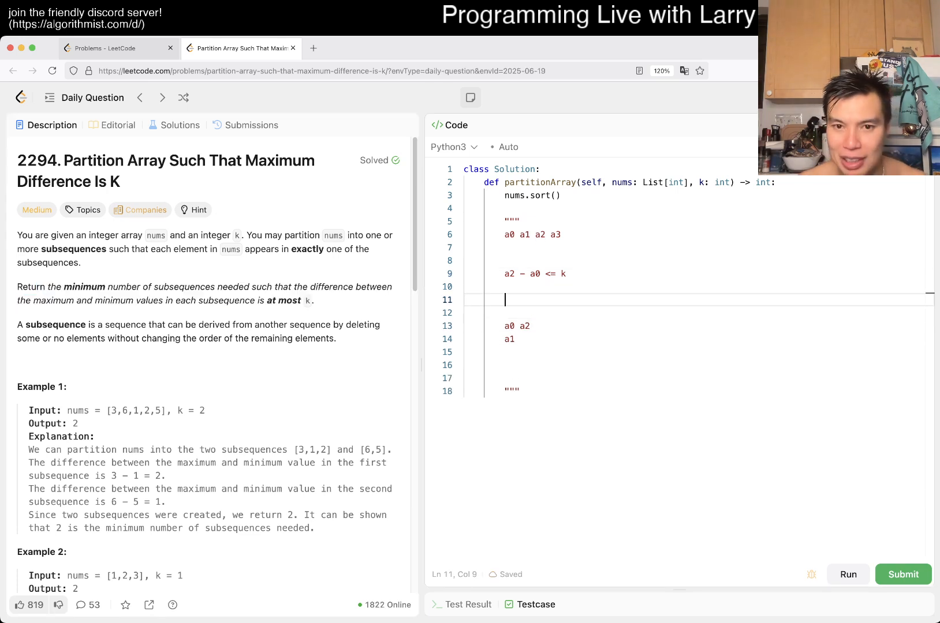
type("a0 a1")
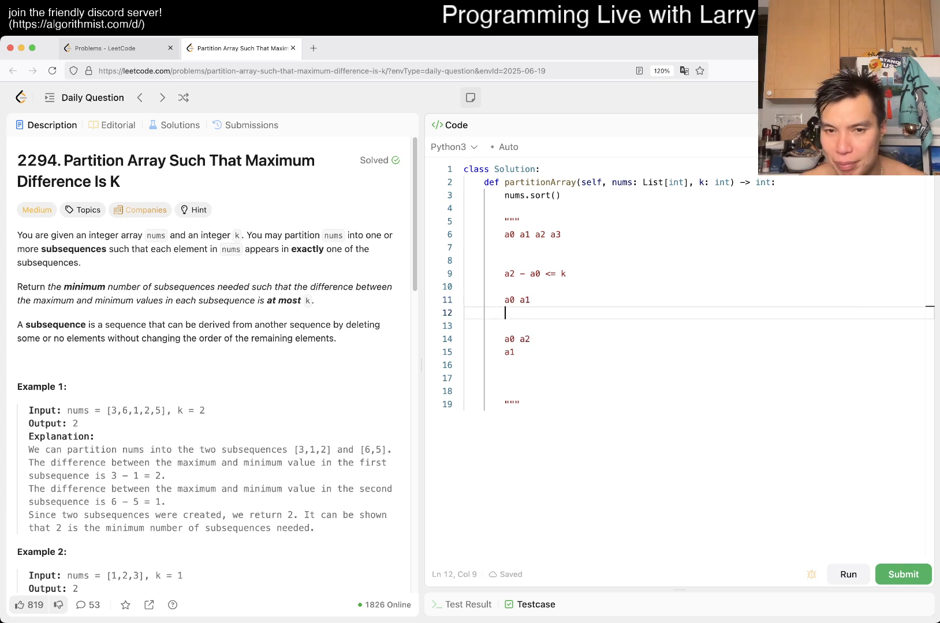
type("a2")
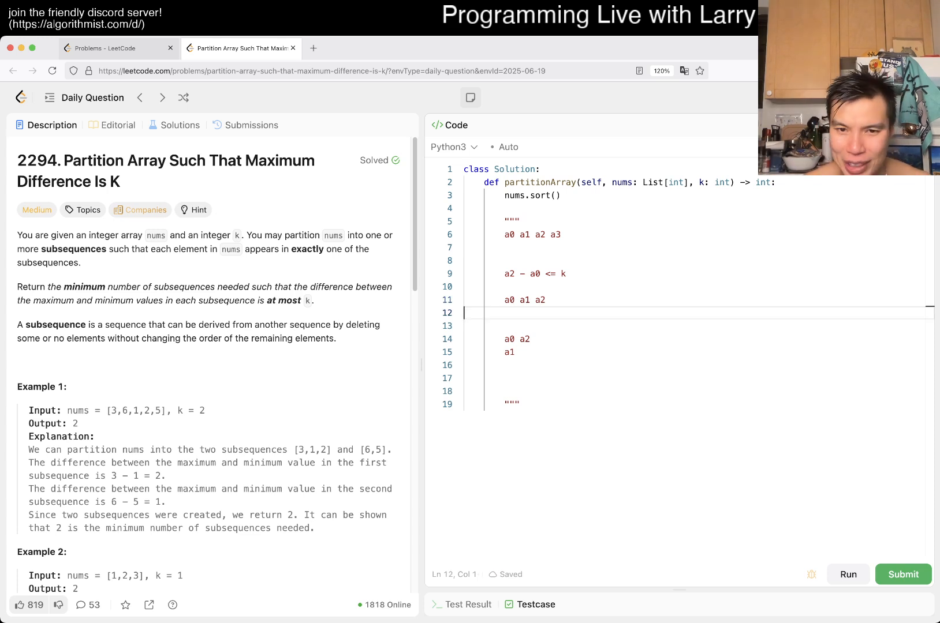
type("a0")
type("a")
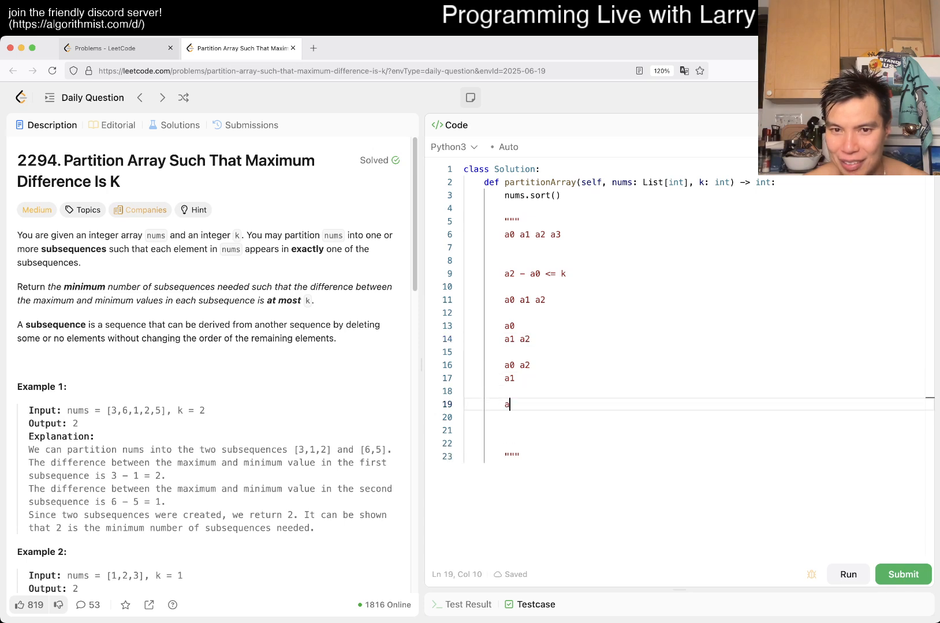
- Jot a0 a1 a2 a3 once more, then delete the whole scratch comment block below the sort
key("Backspace")
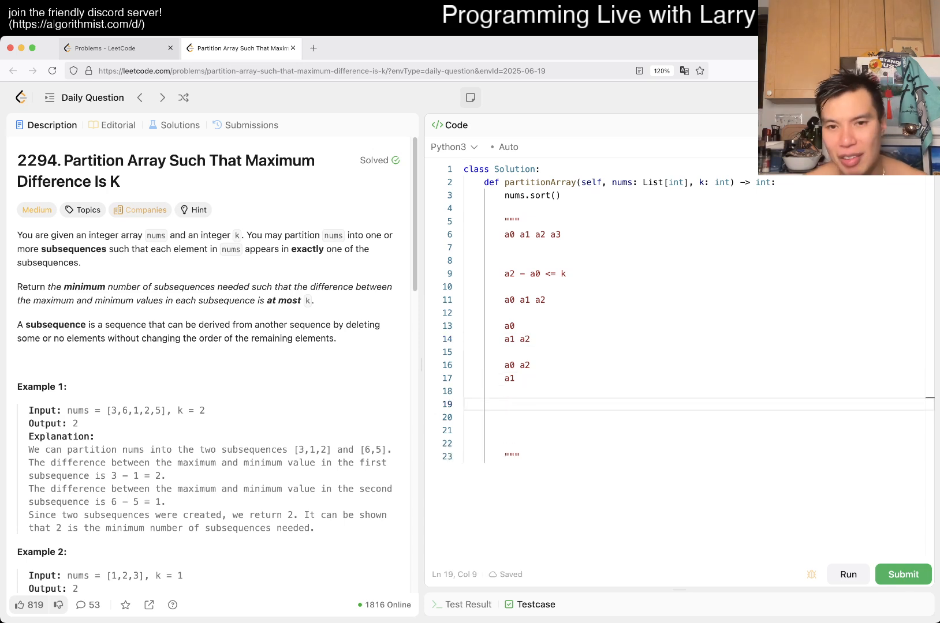
type("a0 a1")
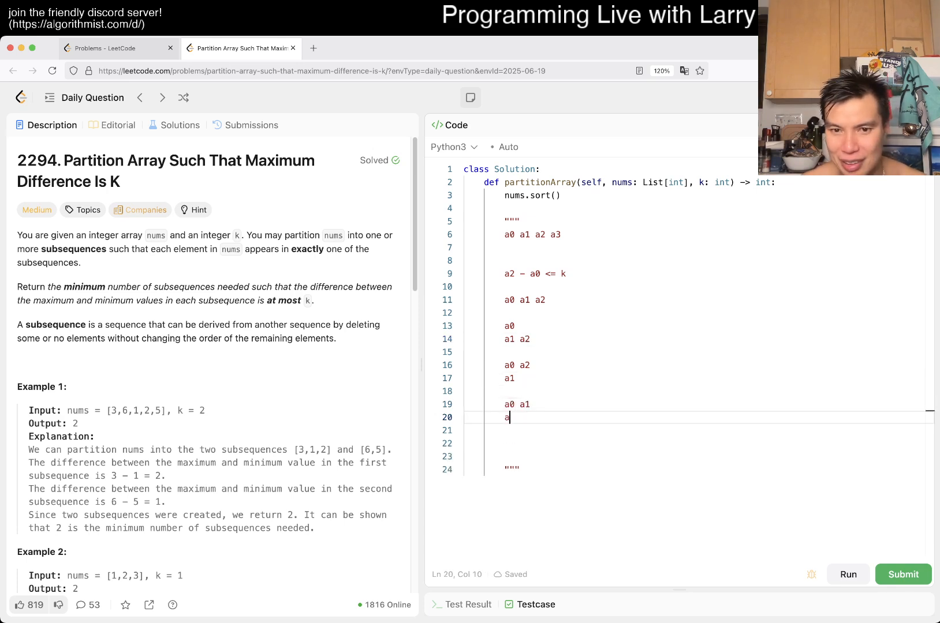
type("2")
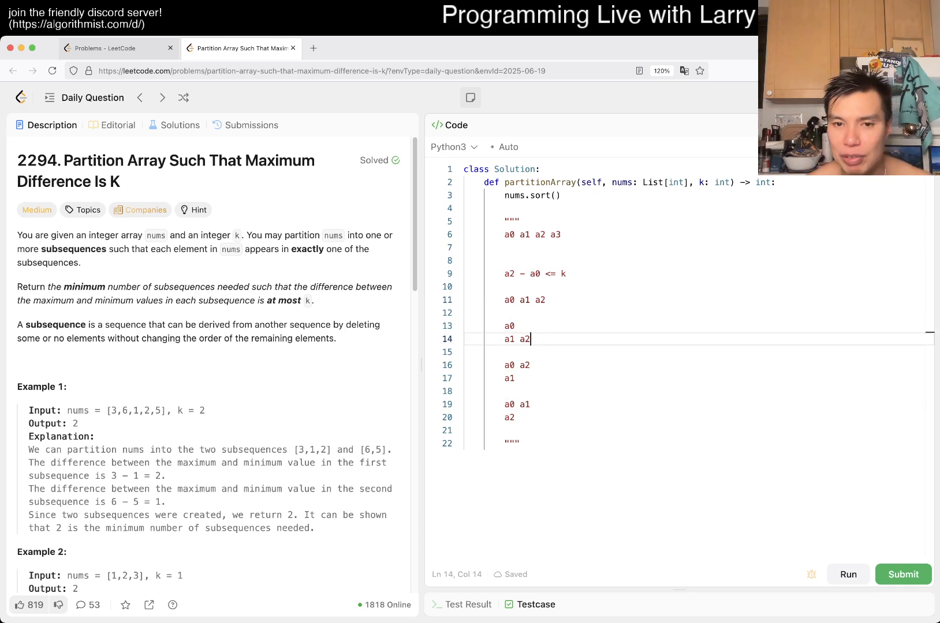
type("a3")
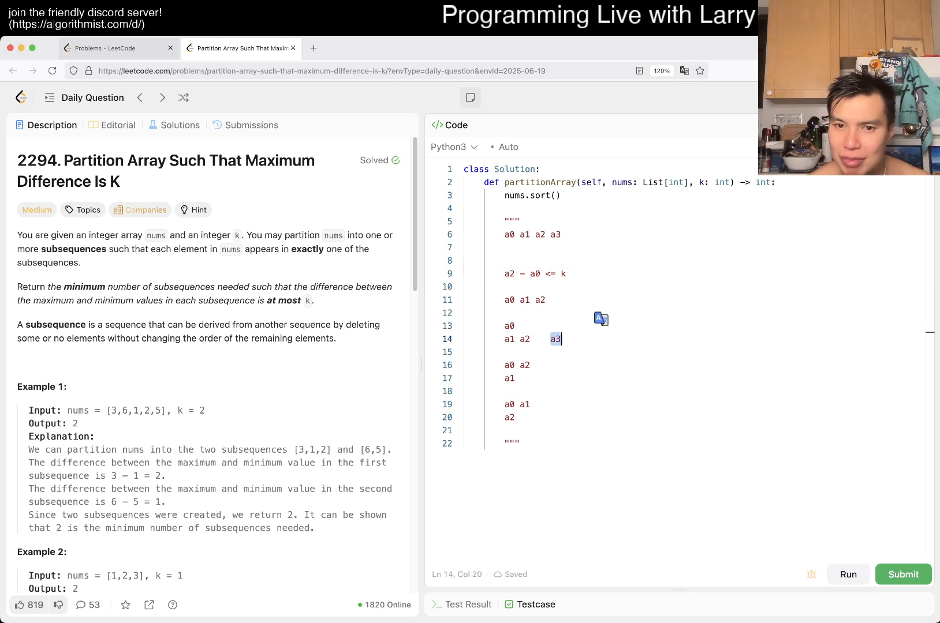
left_click_drag(503, 326, 514, 418)
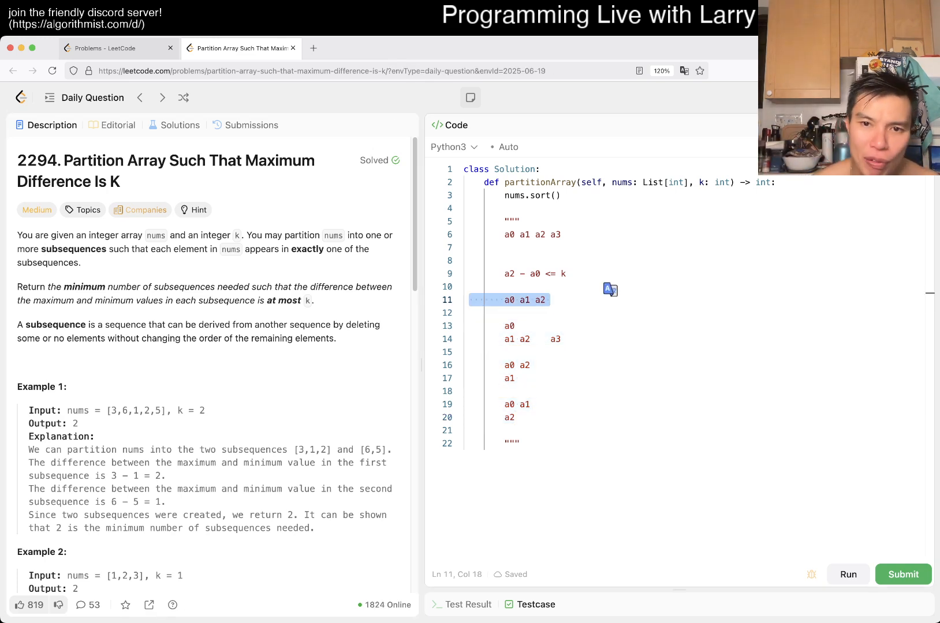
left_click(520, 221)
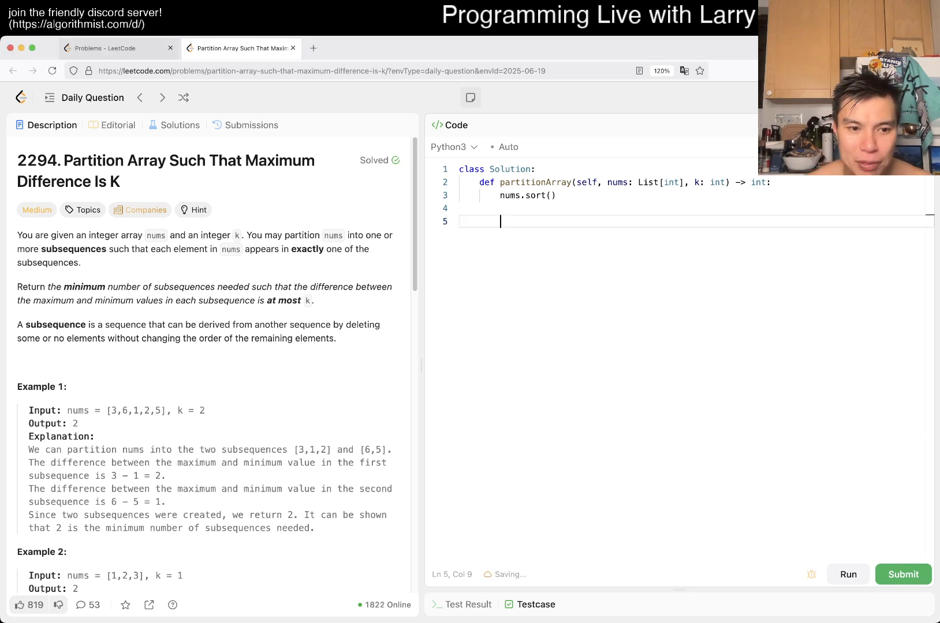
- Define INF = 10 ** 20, count = 0, start = -INF and the loop header for x in nums
type("start = -")
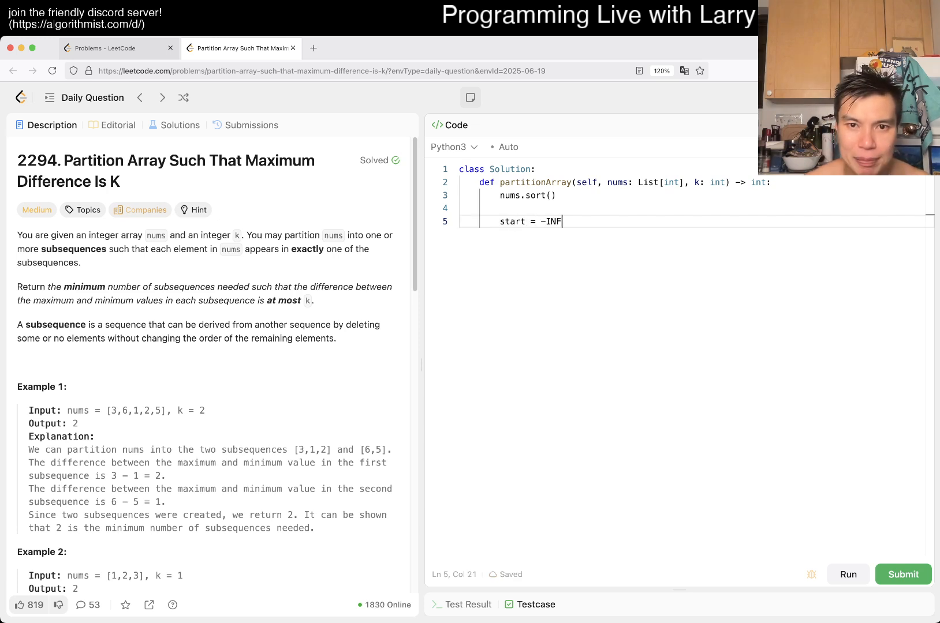
type("INF = 10")
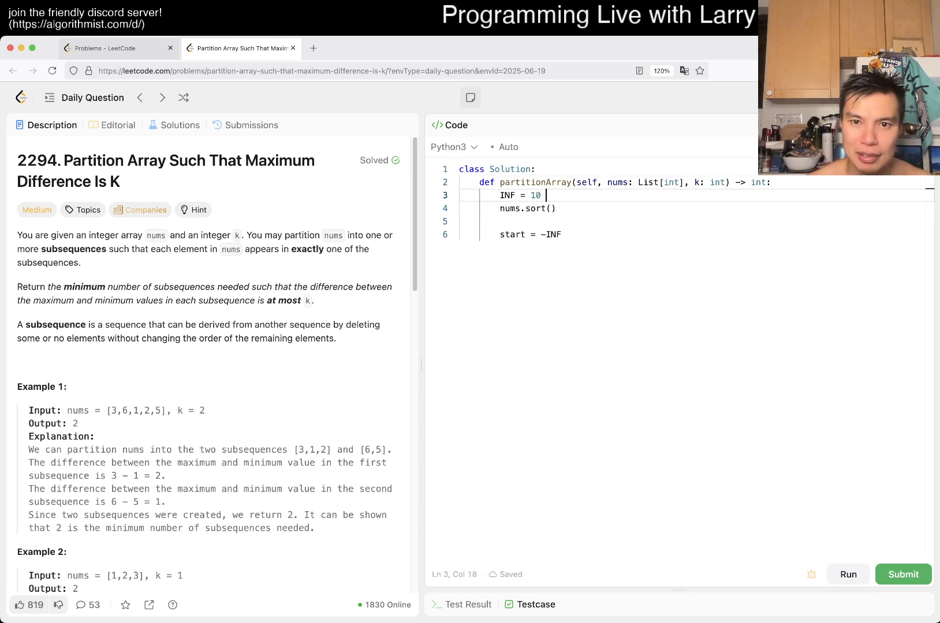
type("** 20")
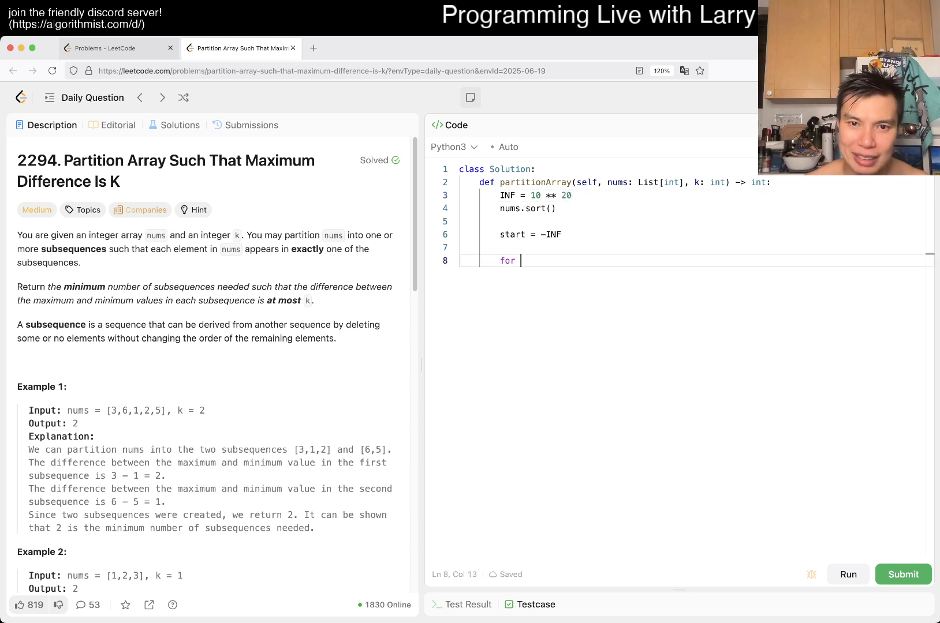
type("x in nums:")
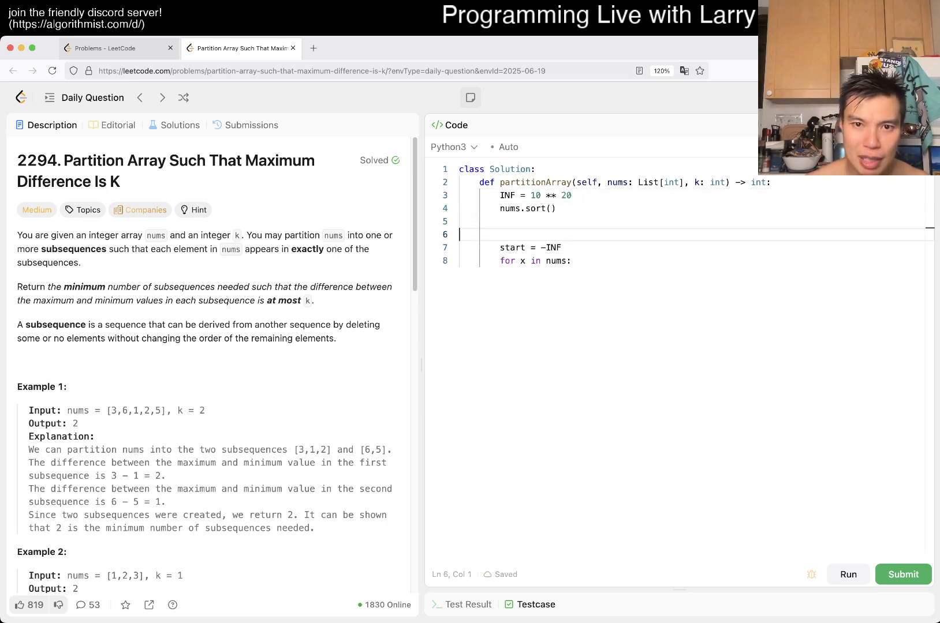
type("count = 0")
type("if x")
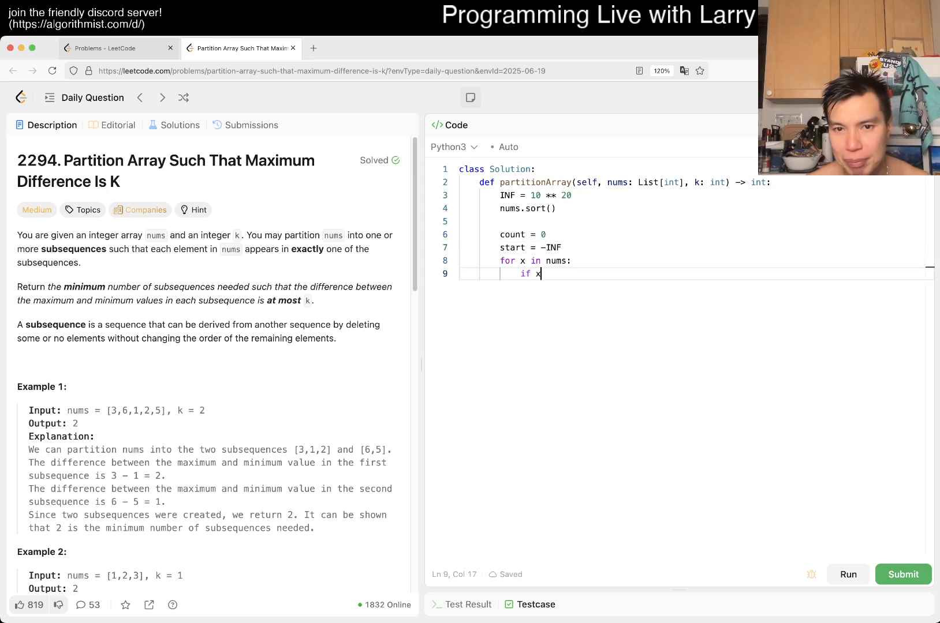
- Inside the loop, when x - start > k increment count and set start = x, then return count
type("- start > k:")
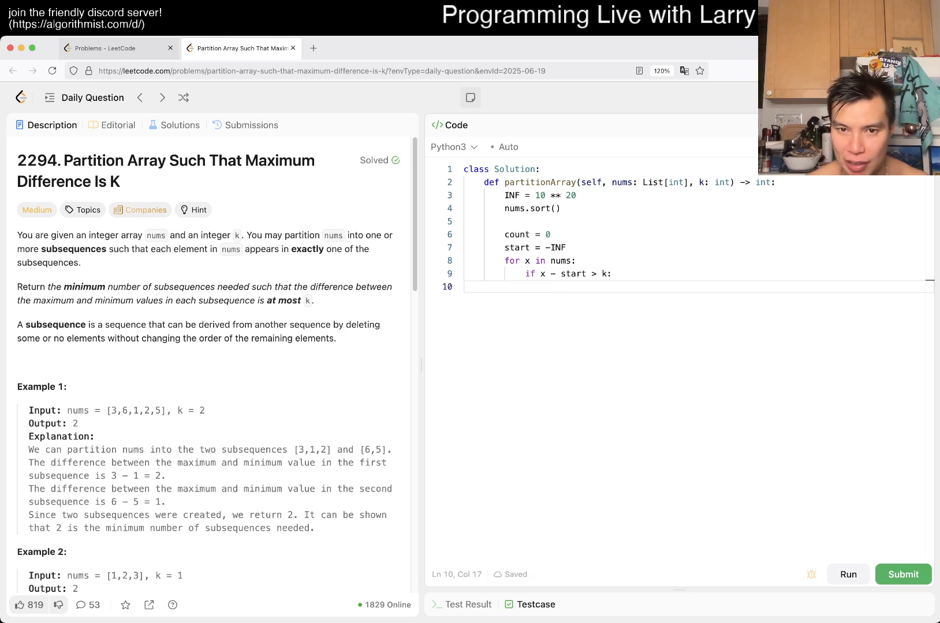
type("count += 1")
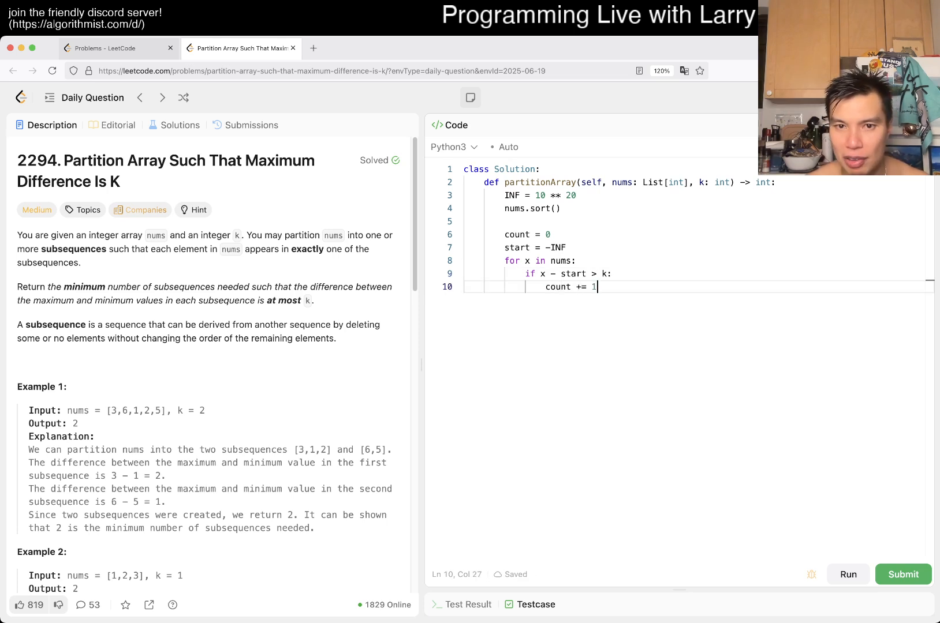
type("start = x")
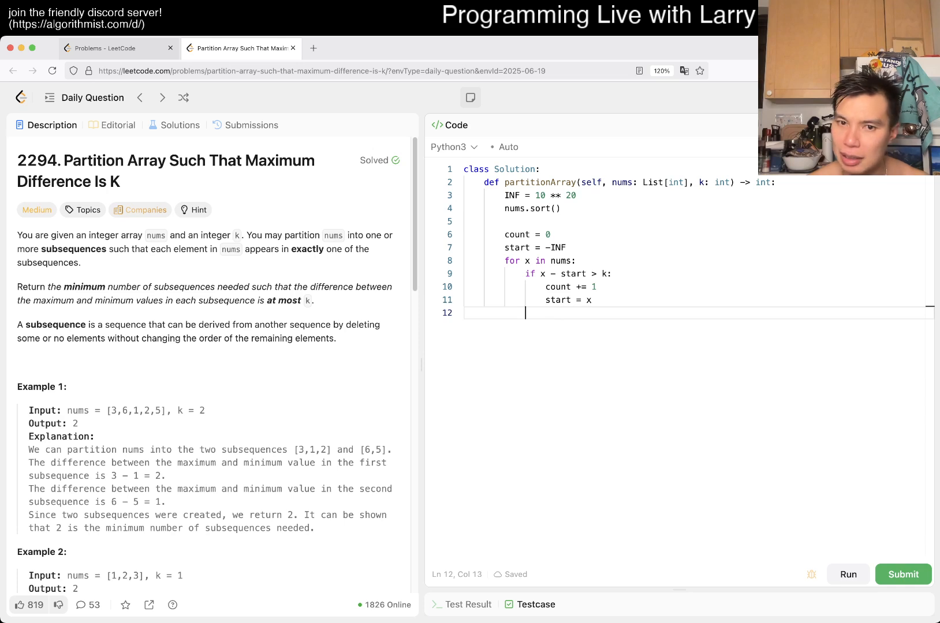
type("re")
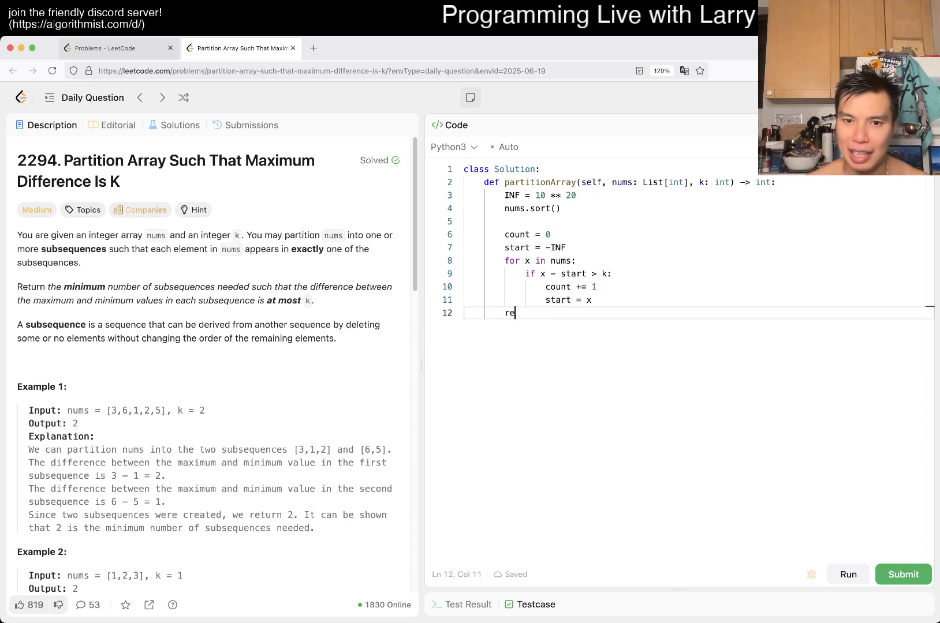
type("turn count")
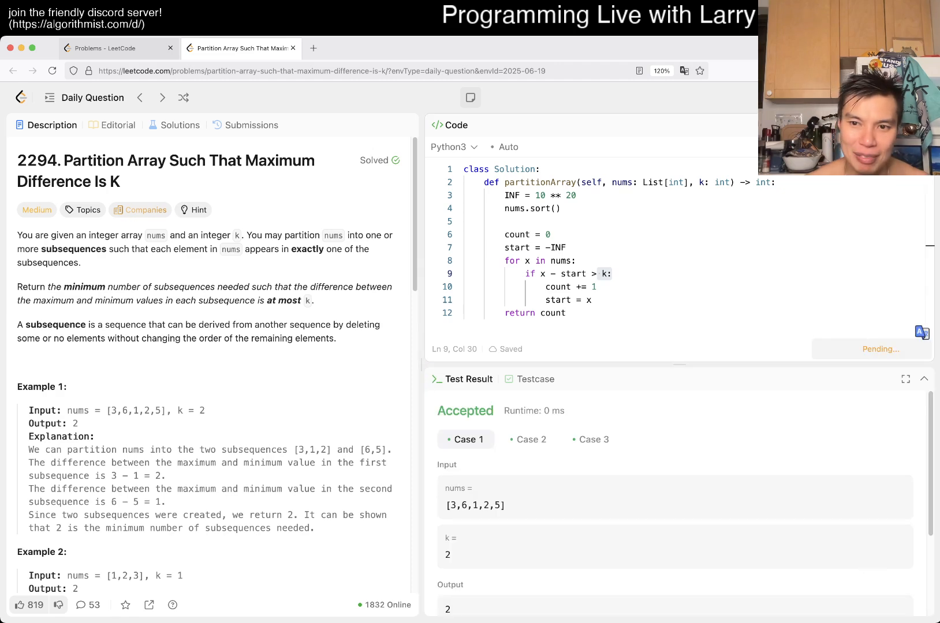
- Submit the solution, dismiss the daily challenge popup, and review the Accepted result highlighting the sort, -INF start and greedy loop
left_click(901, 349)
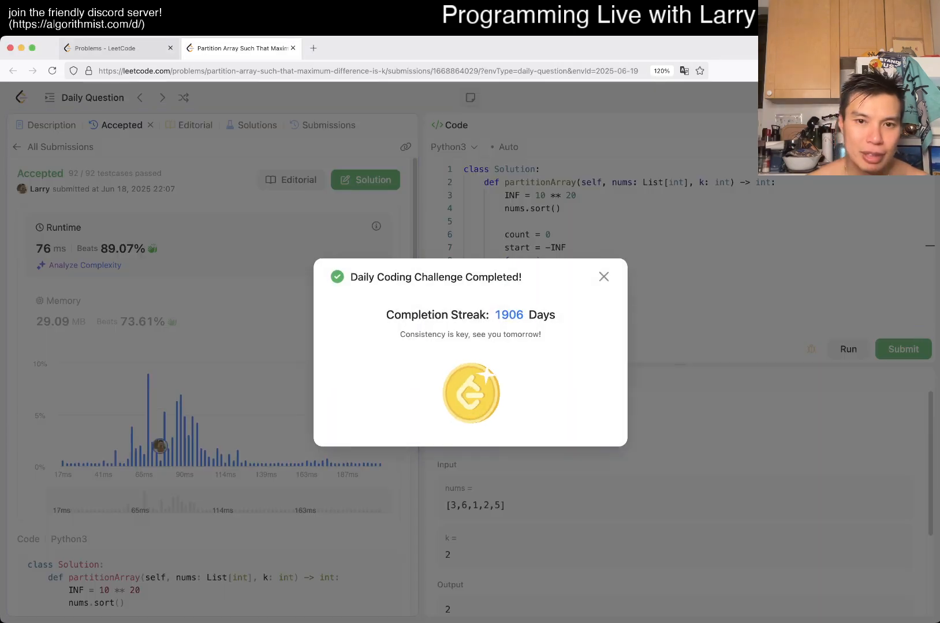
left_click(604, 277)
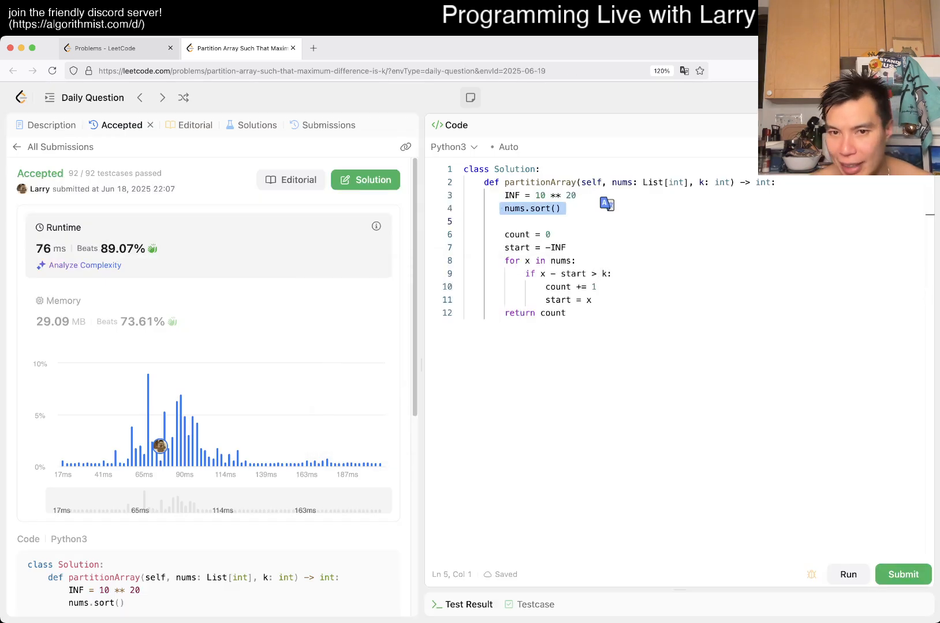
left_click_drag(504, 247, 564, 313)
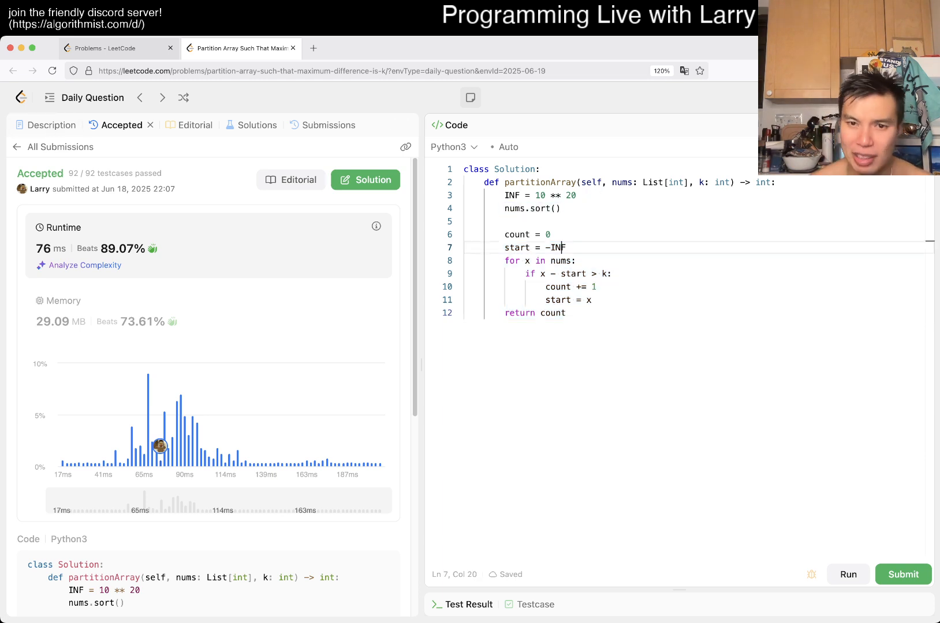
left_click_drag(505, 234, 565, 313)
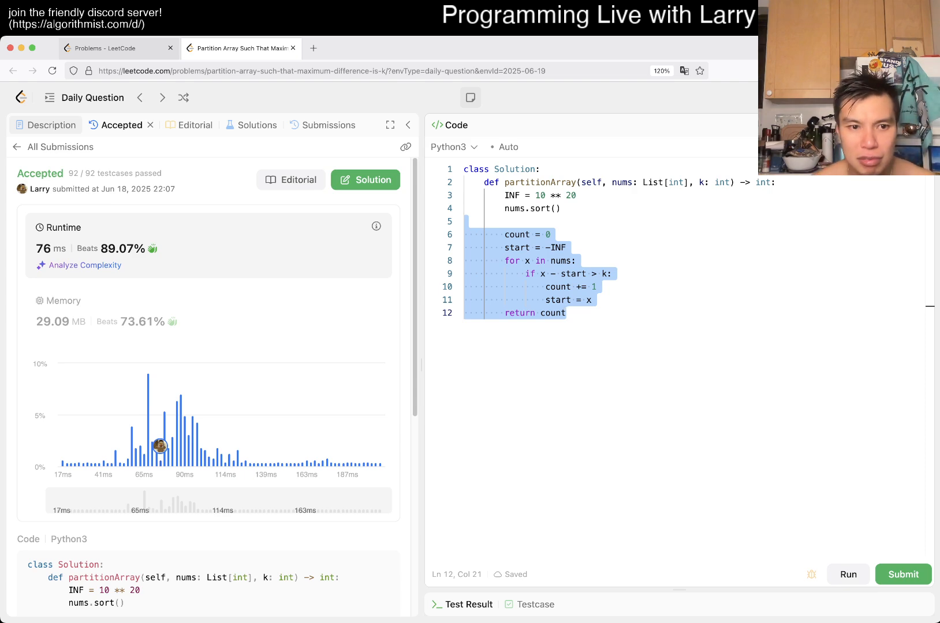
left_click(563, 313)
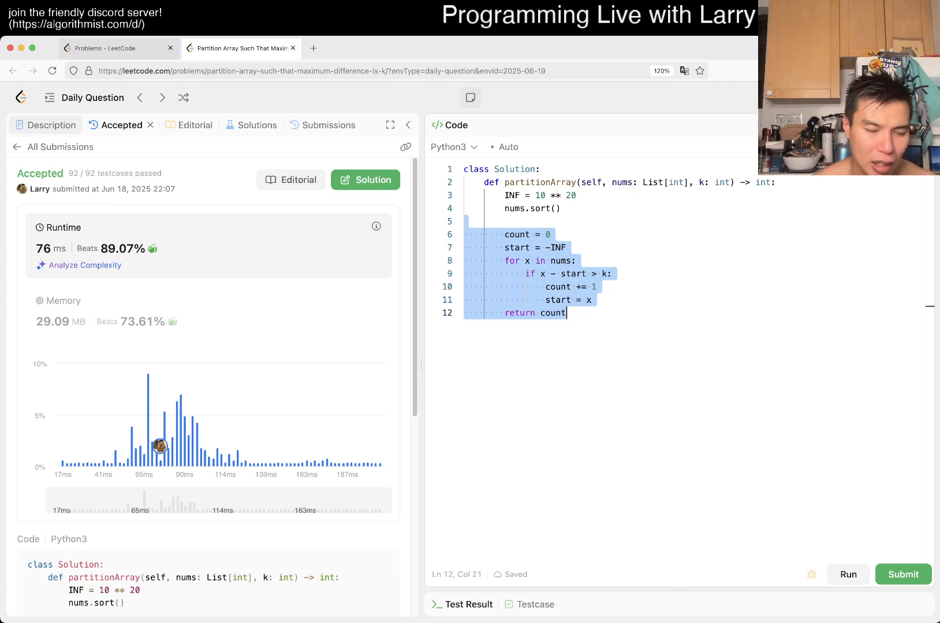
left_click(51, 125)
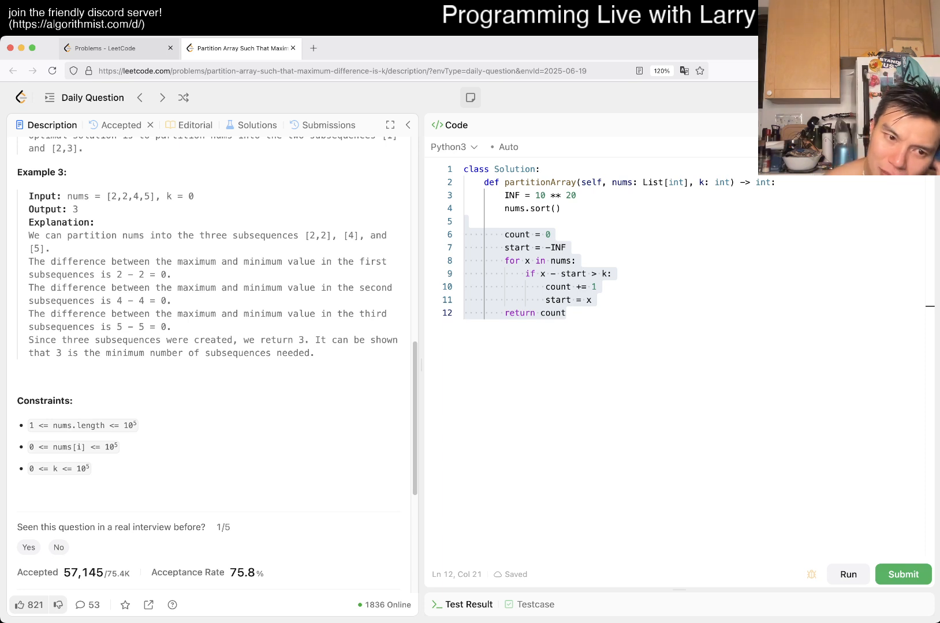
- Return to the problem description and scroll to Example 3 and the Constraints
left_click_drag(27, 426, 90, 469)
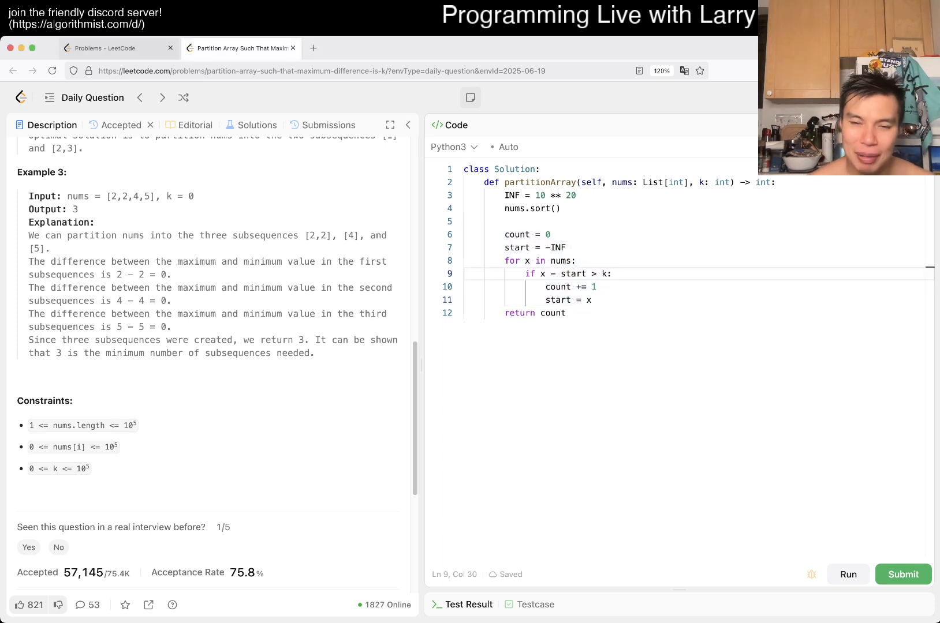
left_click(538, 260)
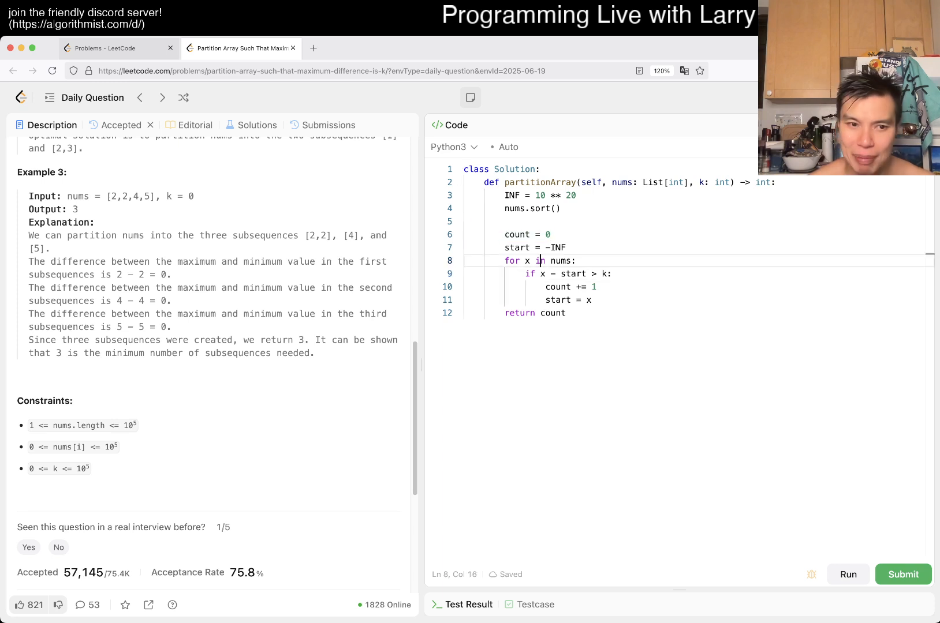